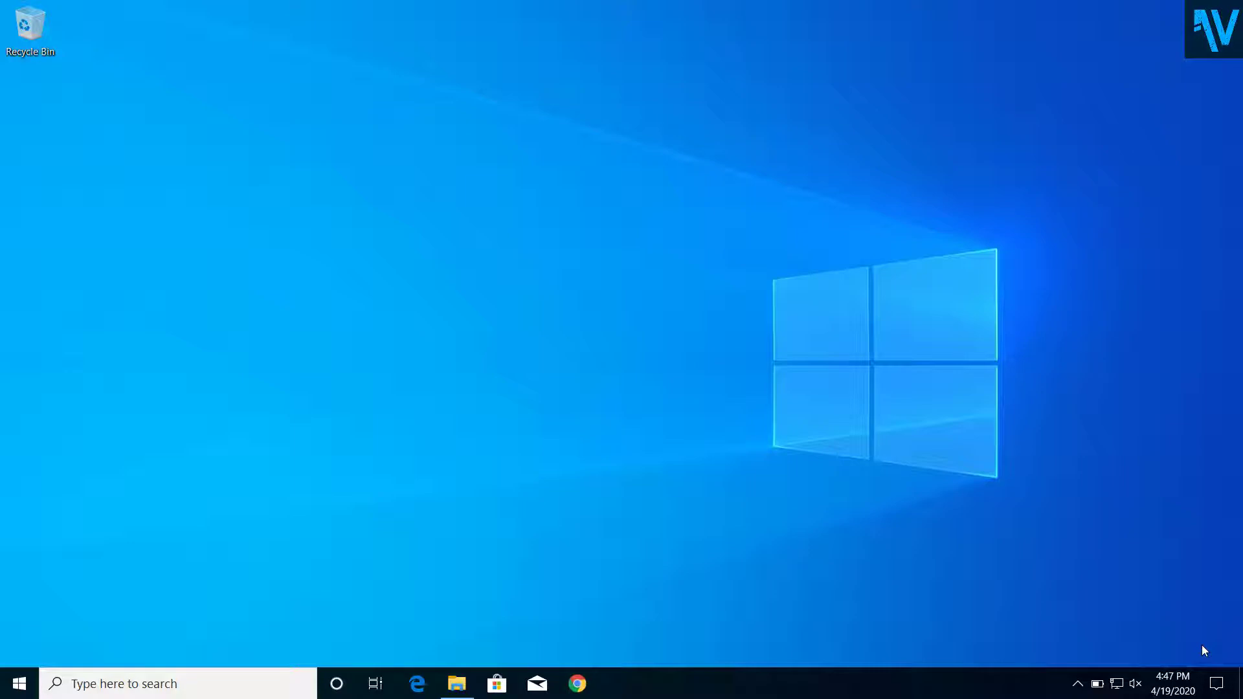
{"action": "mouse_move", "coordinate": [933, 659]}
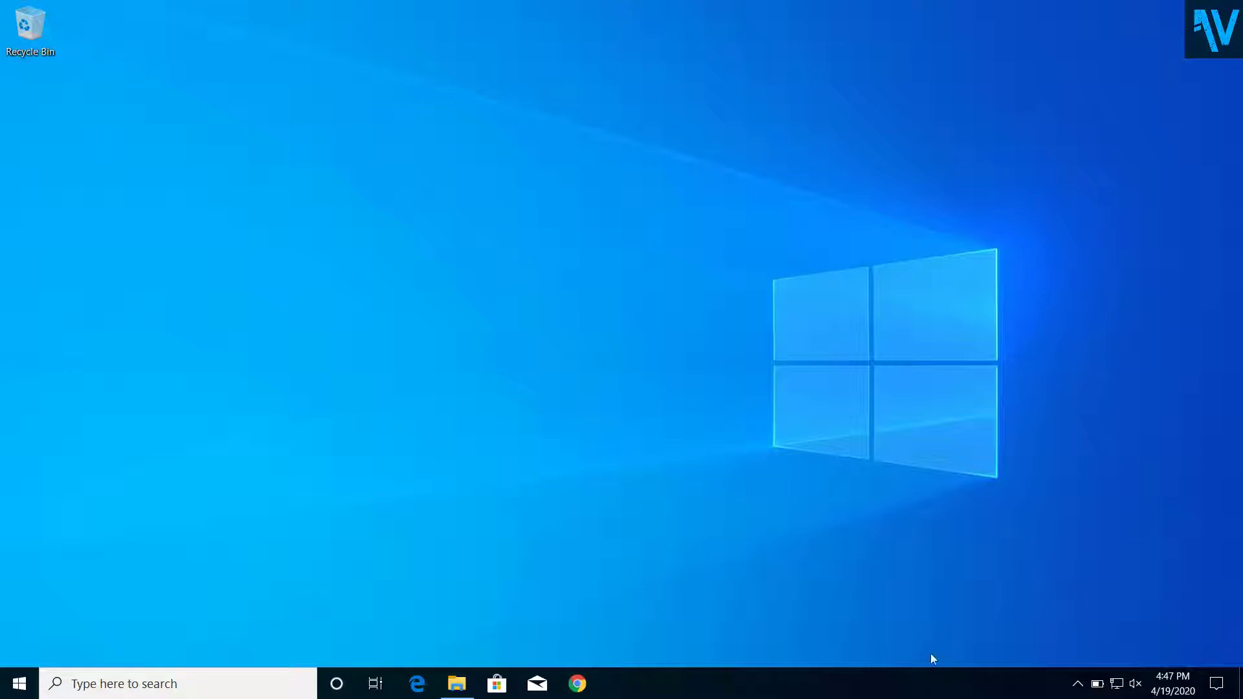
{"action": "mouse_move", "coordinate": [723, 536]}
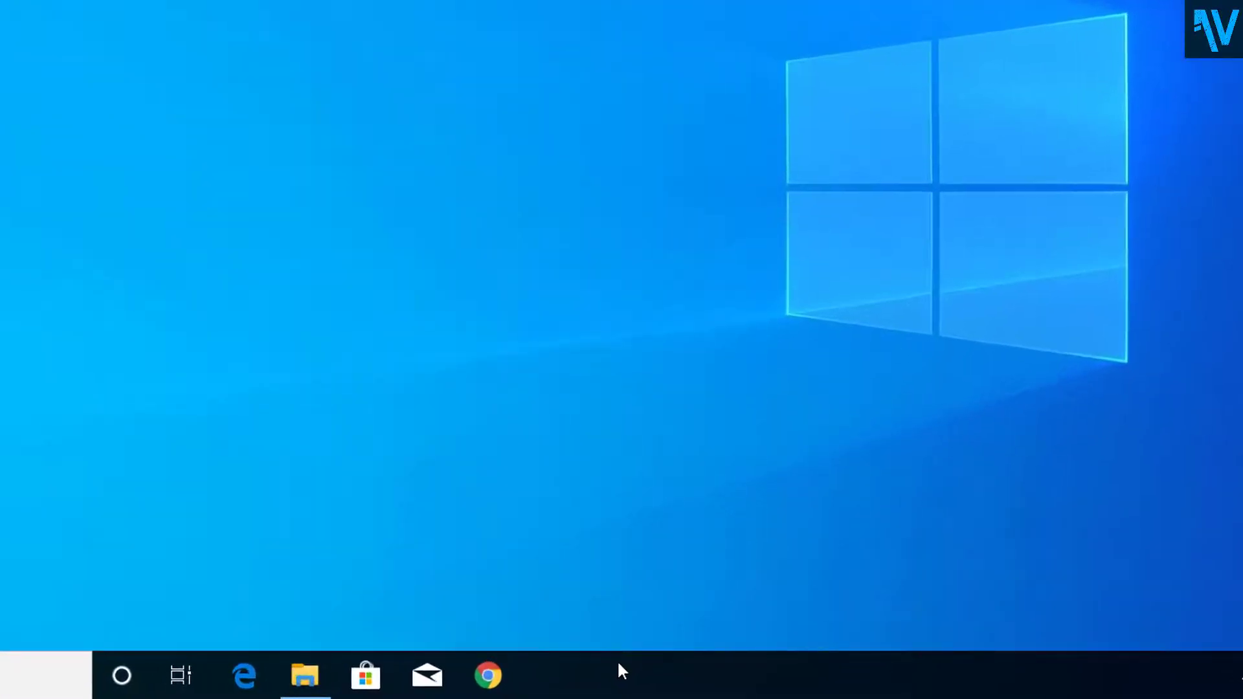
Launch Task Manager from the taskbar and open the full Services console from its Services list.
{"action": "right_click", "coordinate": [621, 689]}
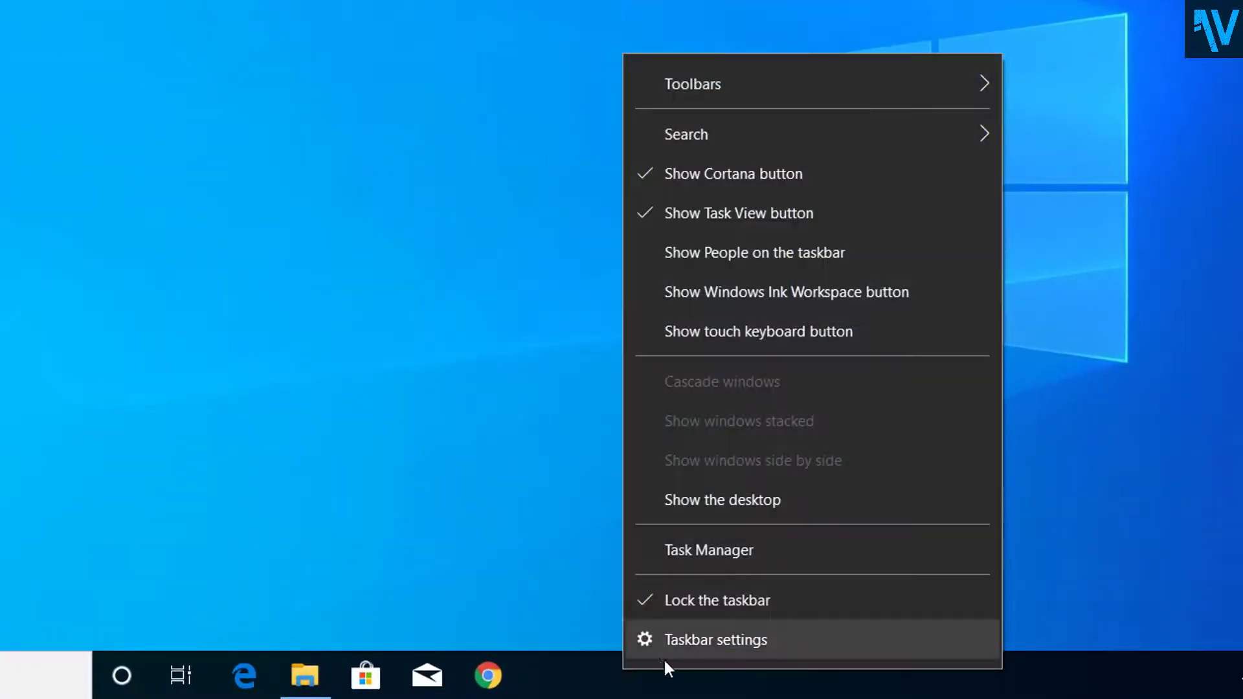
{"action": "mouse_move", "coordinate": [692, 557]}
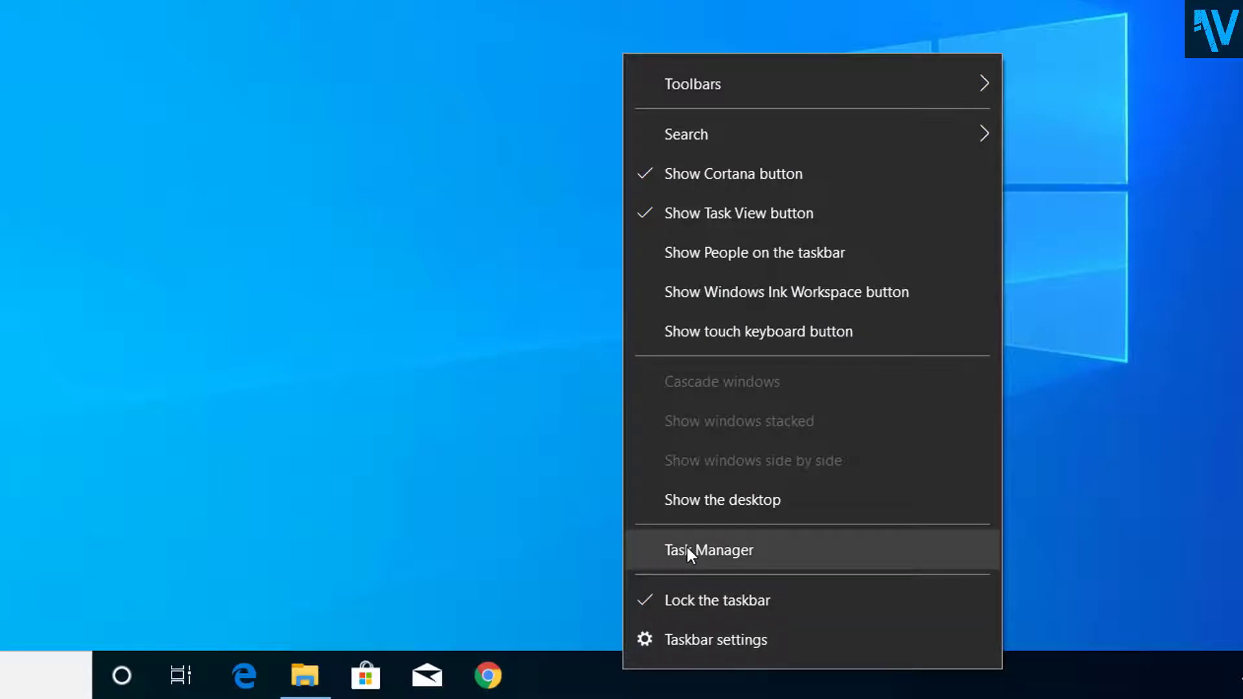
{"action": "left_click", "coordinate": [709, 549]}
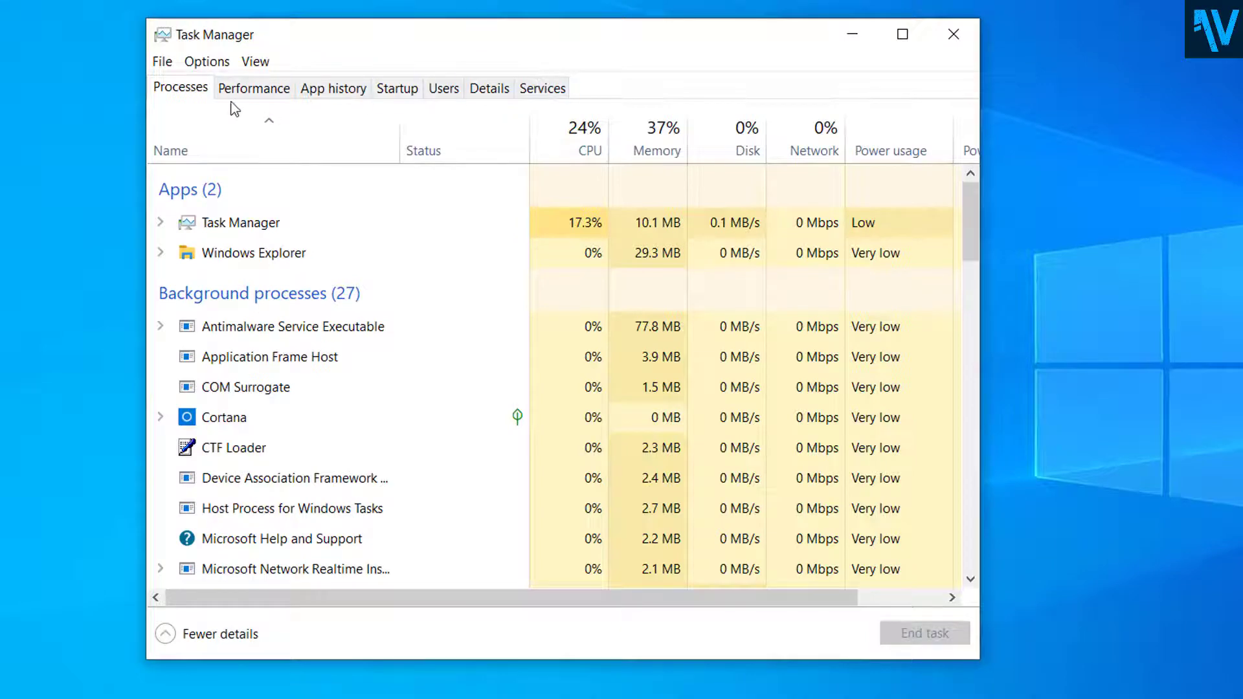
{"action": "left_click", "coordinate": [541, 88]}
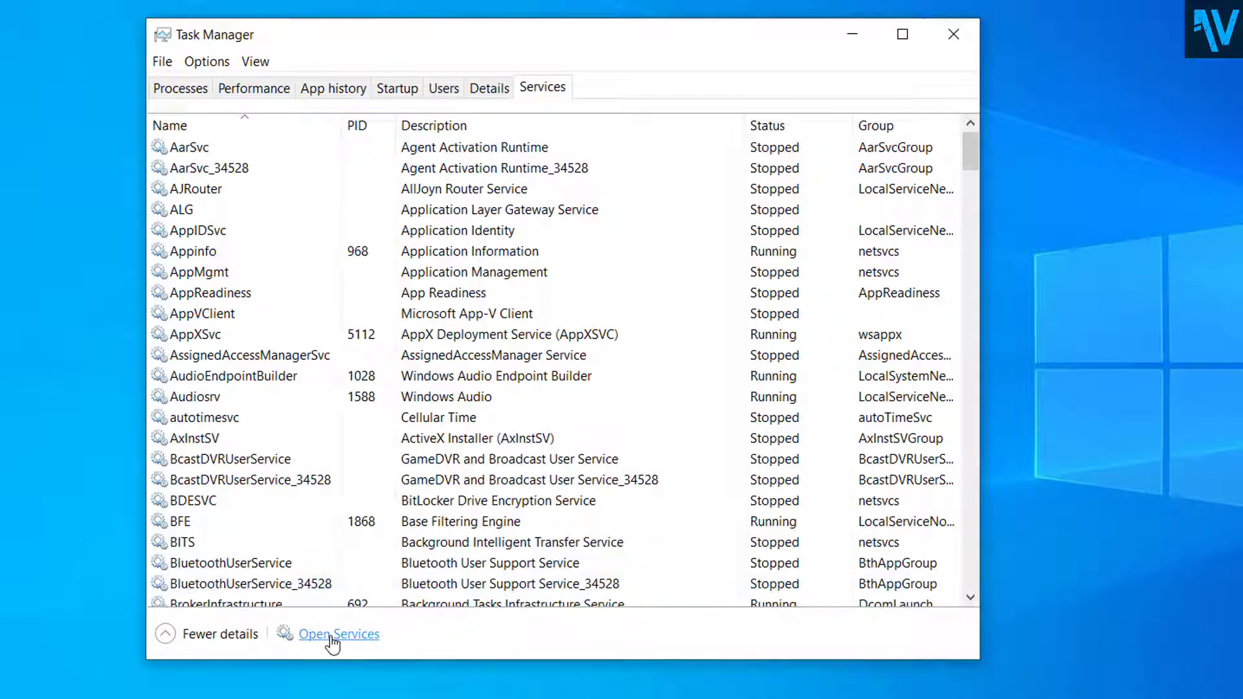
{"action": "left_click", "coordinate": [339, 635]}
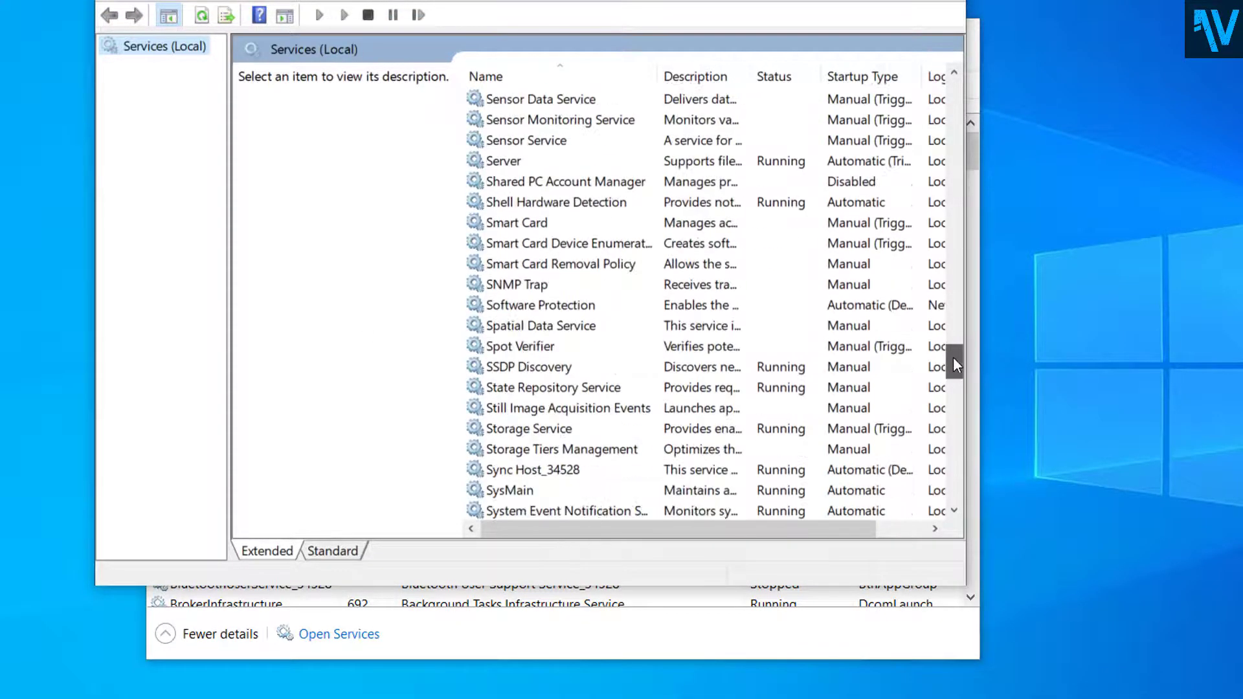
Stop the Windows Update service from its context menu in the Services console.
{"action": "scroll", "scroll_direction": "down", "scroll_amount": 3}
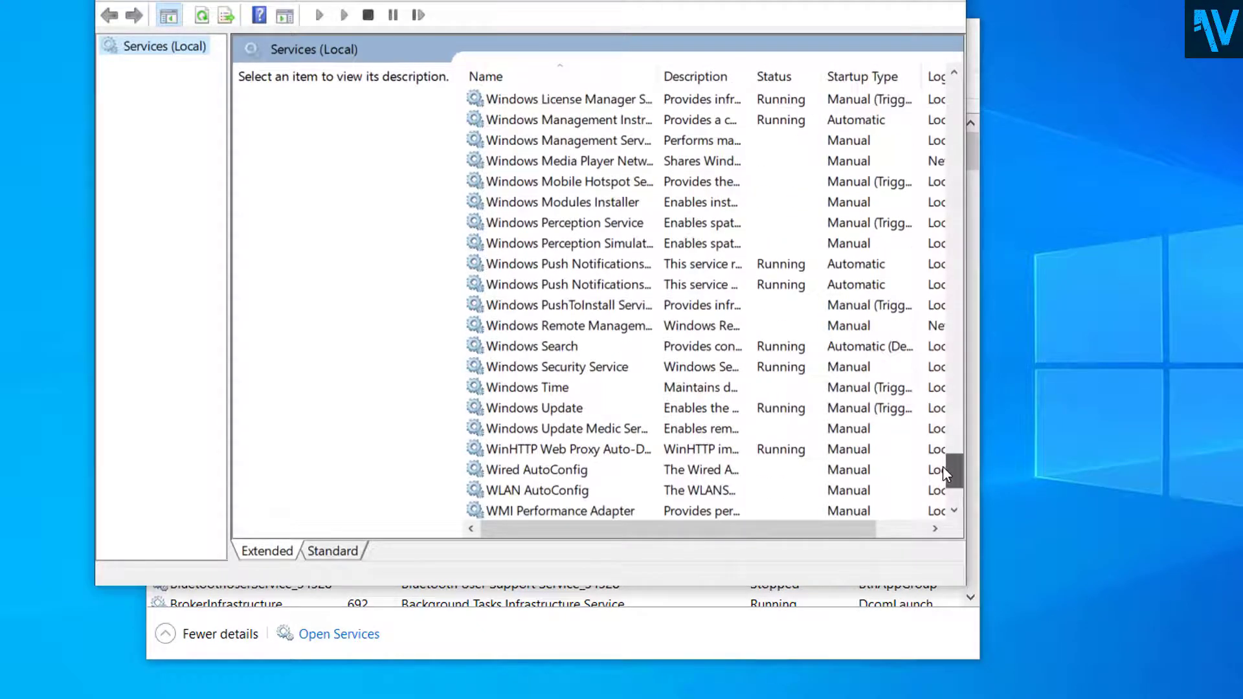
{"action": "left_click", "coordinate": [534, 408]}
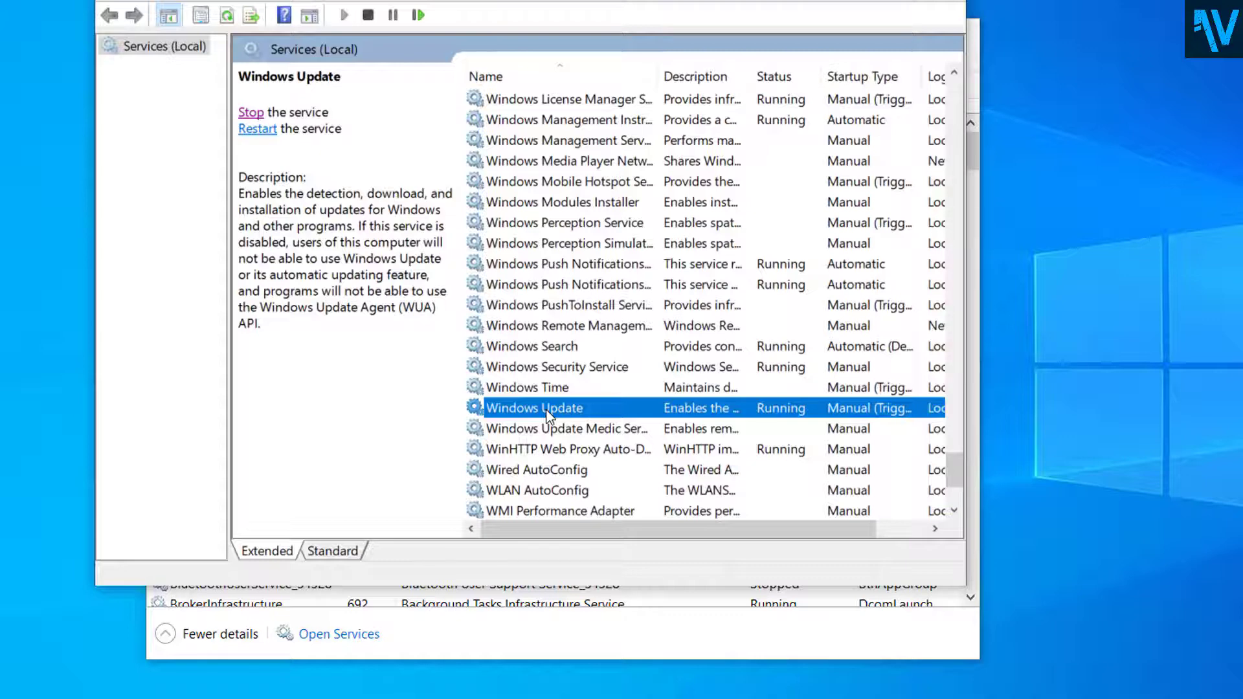
{"action": "right_click", "coordinate": [534, 408]}
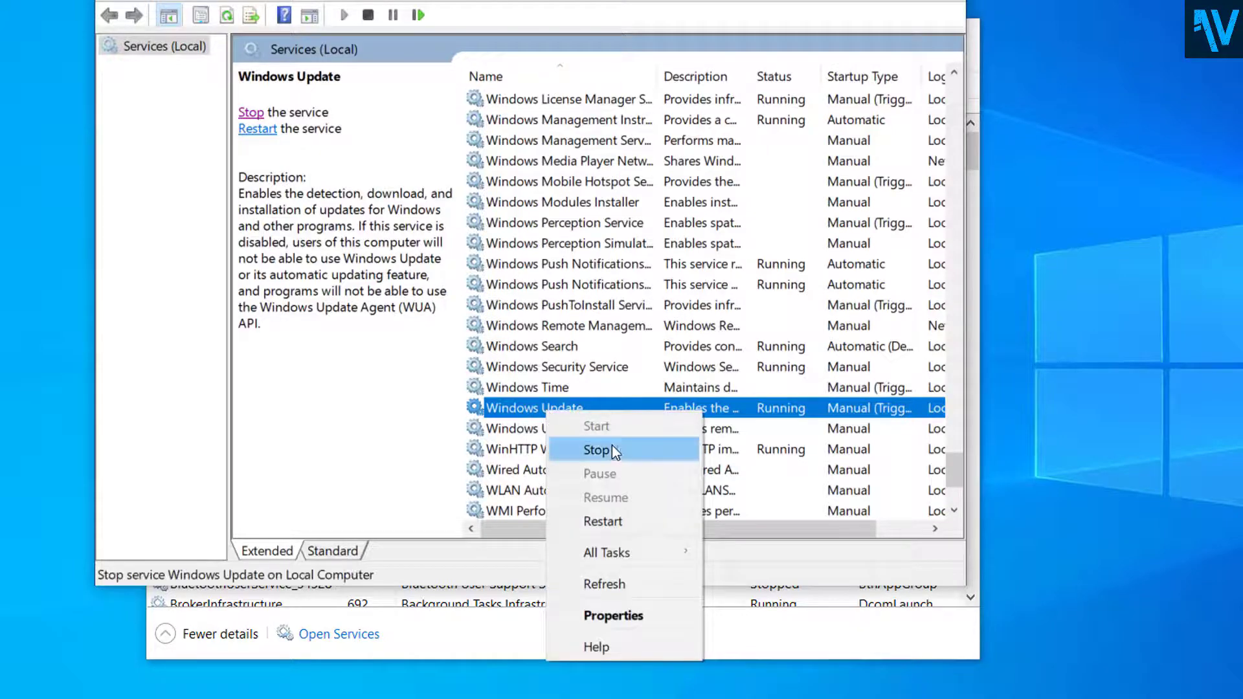
{"action": "left_click", "coordinate": [597, 451]}
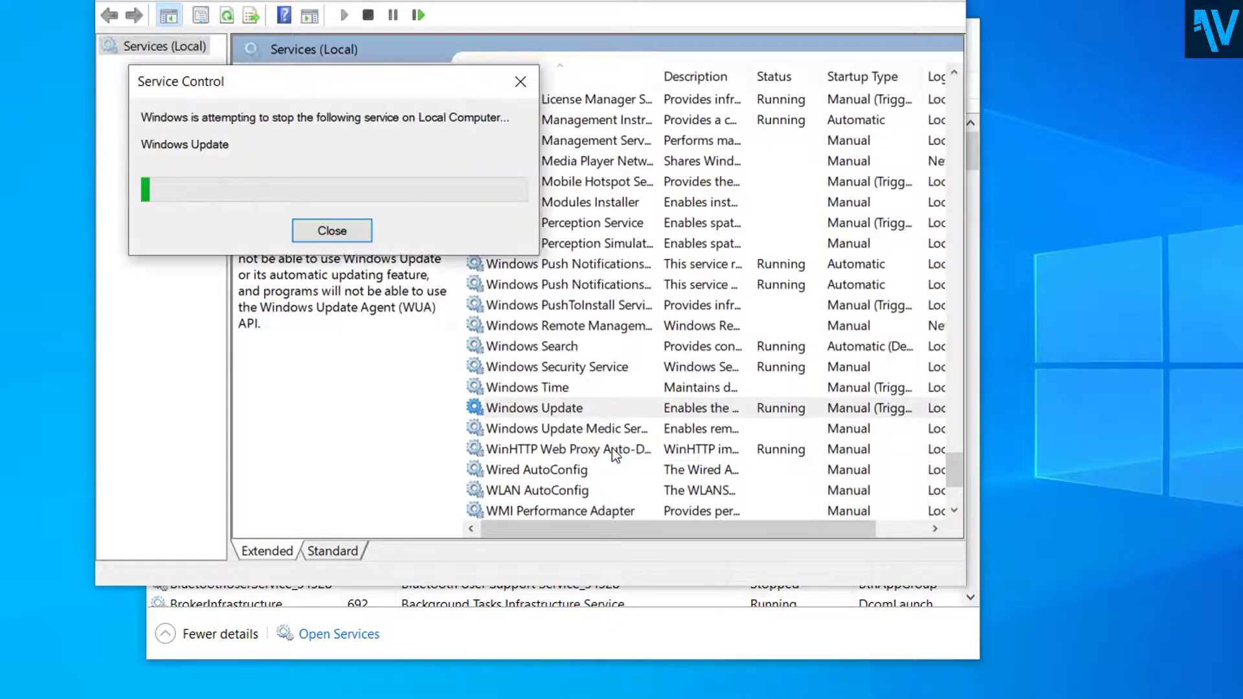
Minimize the Services and Task Manager windows to clear the desktop.
{"action": "left_click", "coordinate": [332, 230]}
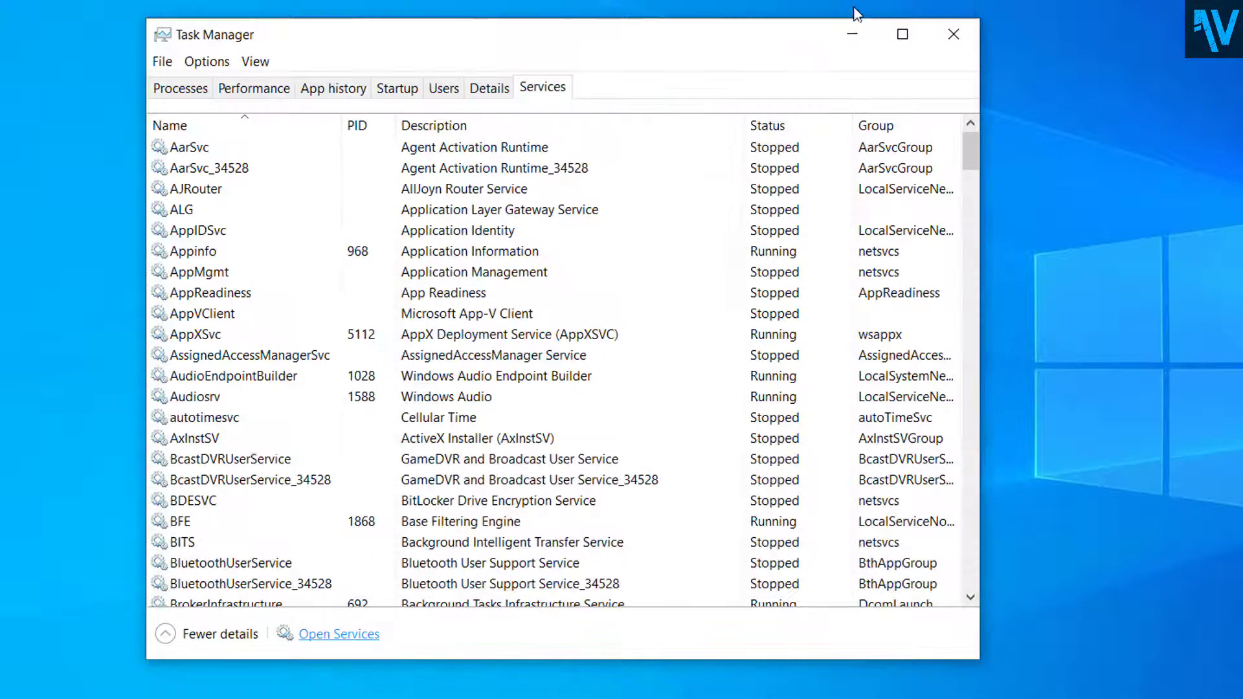
{"action": "left_click", "coordinate": [953, 34]}
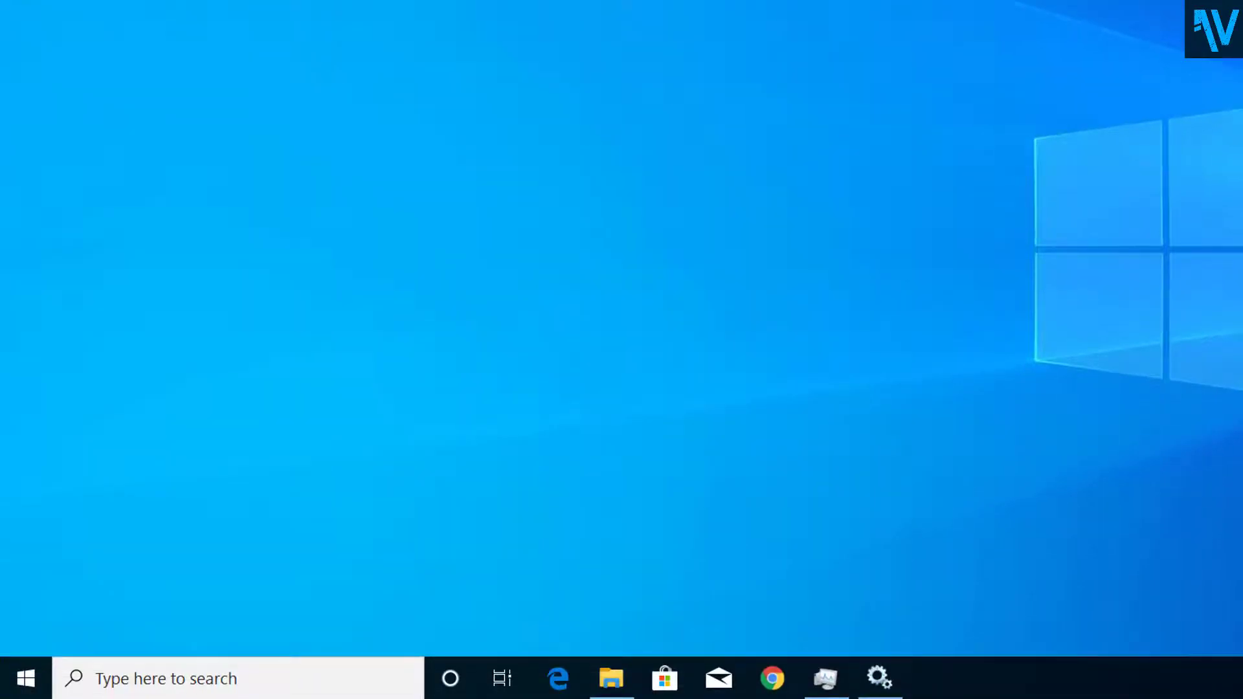
{"action": "mouse_move", "coordinate": [652, 365]}
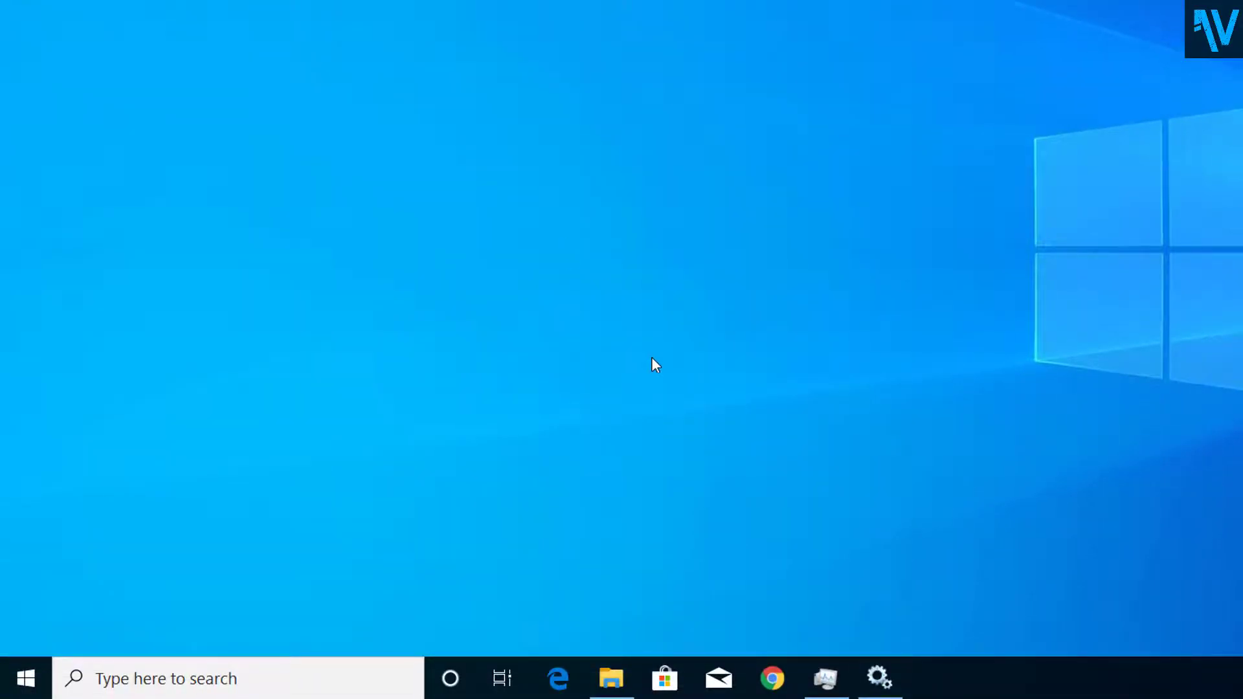
Browse File Explorer to C:\Windows and scroll down to the SoftwareDistribution folder.
{"action": "left_click", "coordinate": [612, 676]}
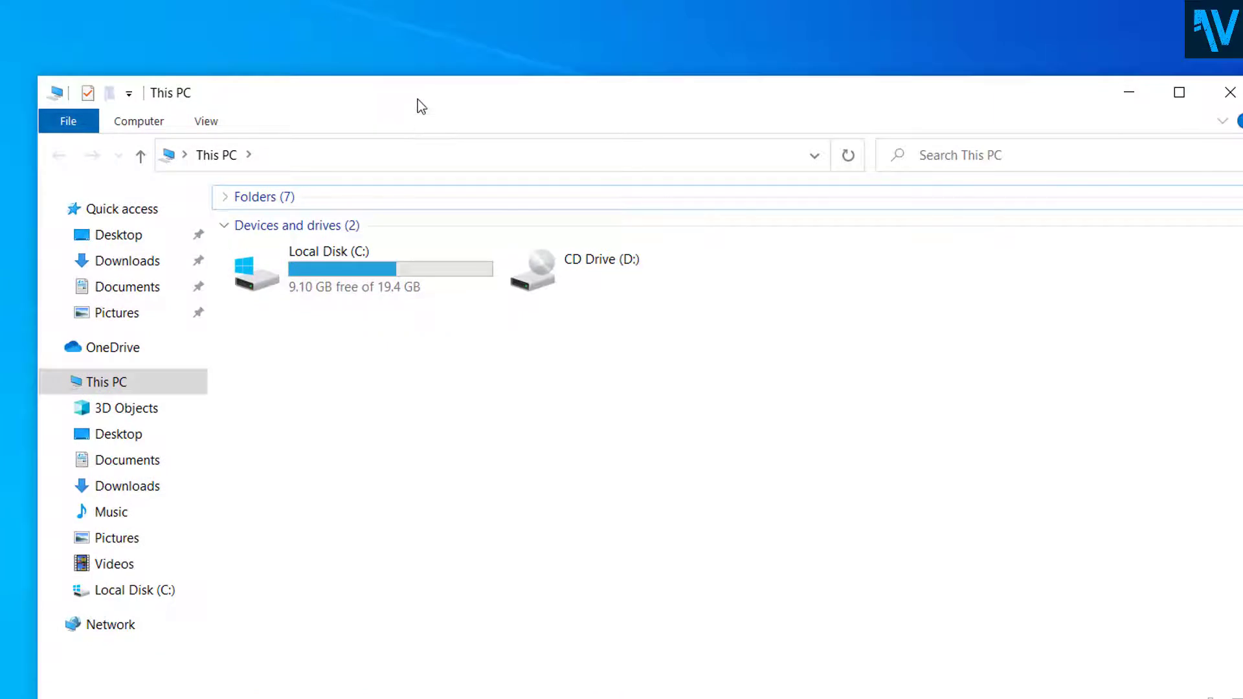
{"action": "left_click", "coordinate": [327, 269]}
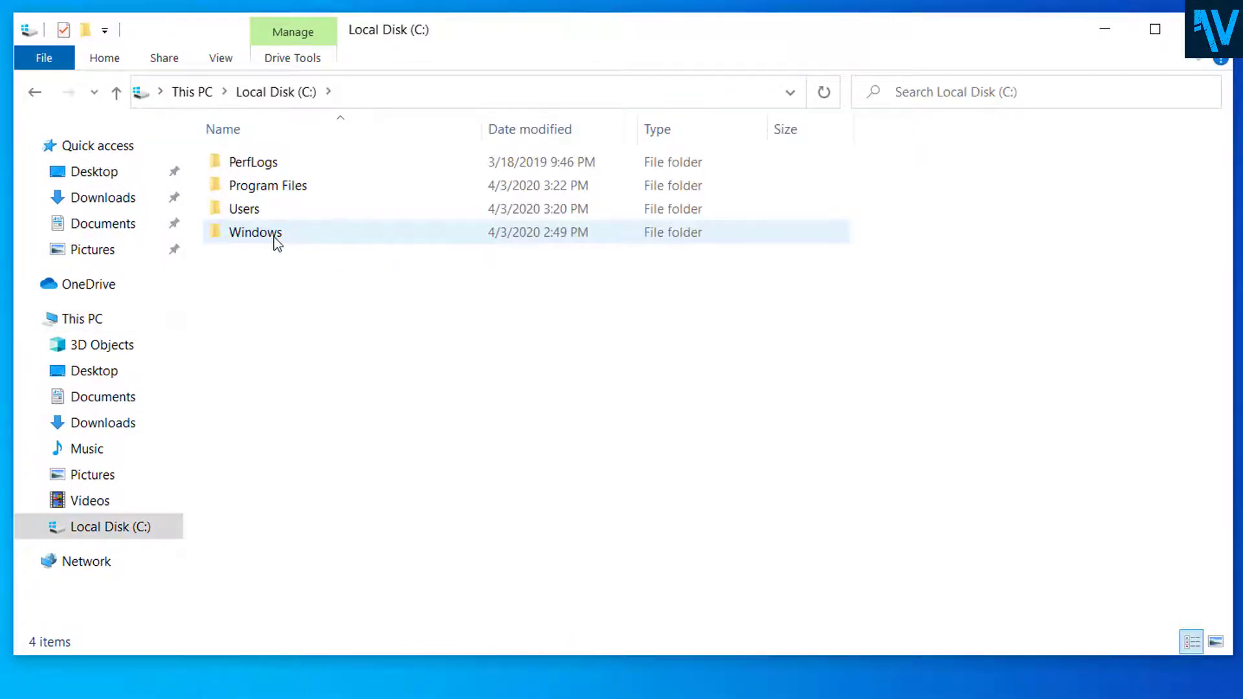
{"action": "double_click", "coordinate": [255, 233]}
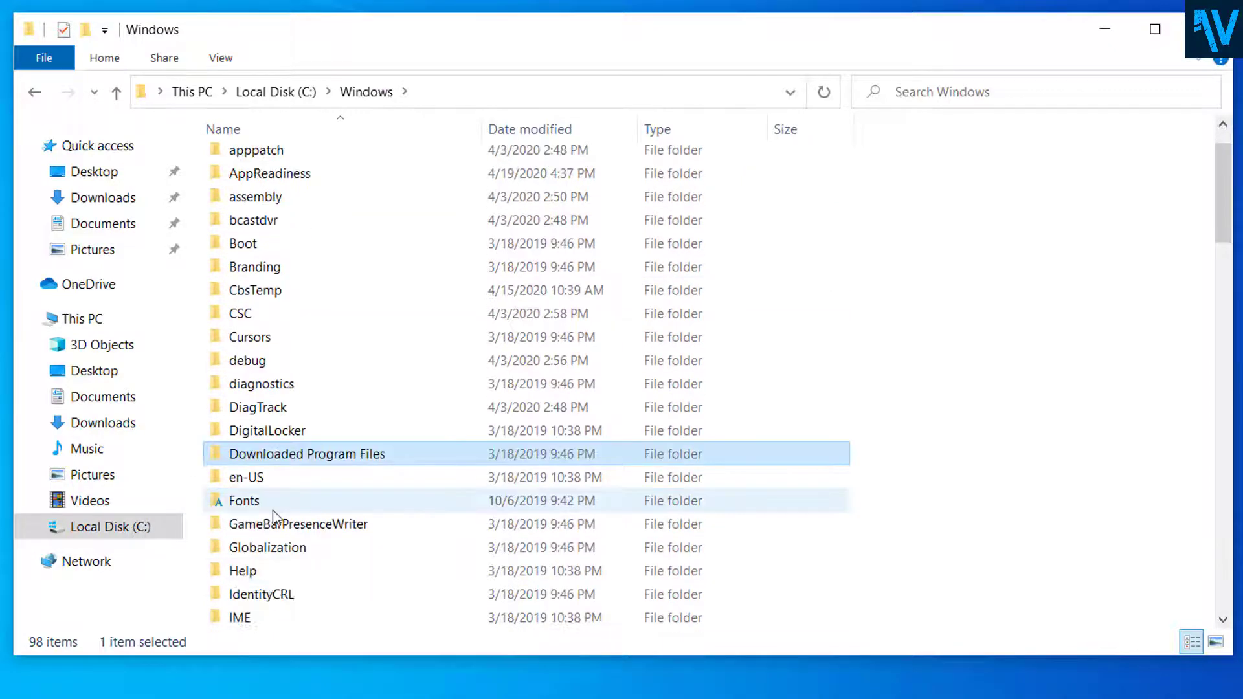
{"action": "scroll", "scroll_direction": "down", "scroll_amount": 3}
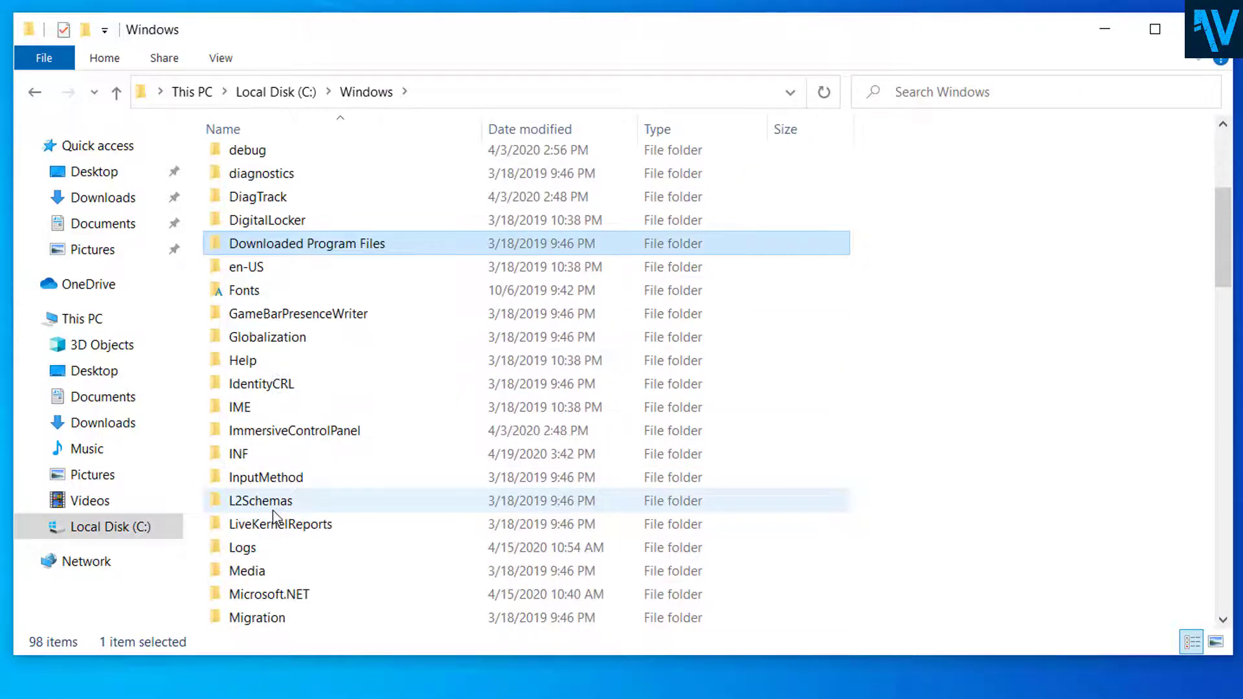
{"action": "scroll", "scroll_direction": "down", "scroll_amount": 3}
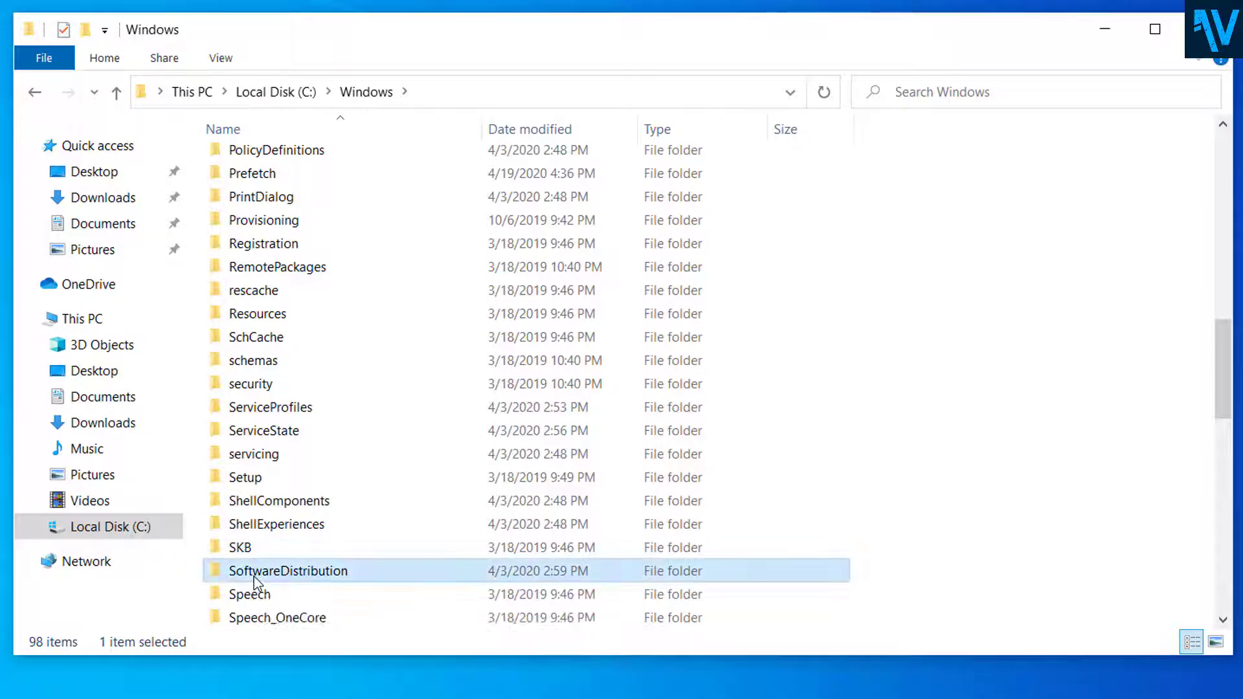
Select all contents of the SoftwareDistribution folder and delete them.
{"action": "double_click", "coordinate": [288, 571]}
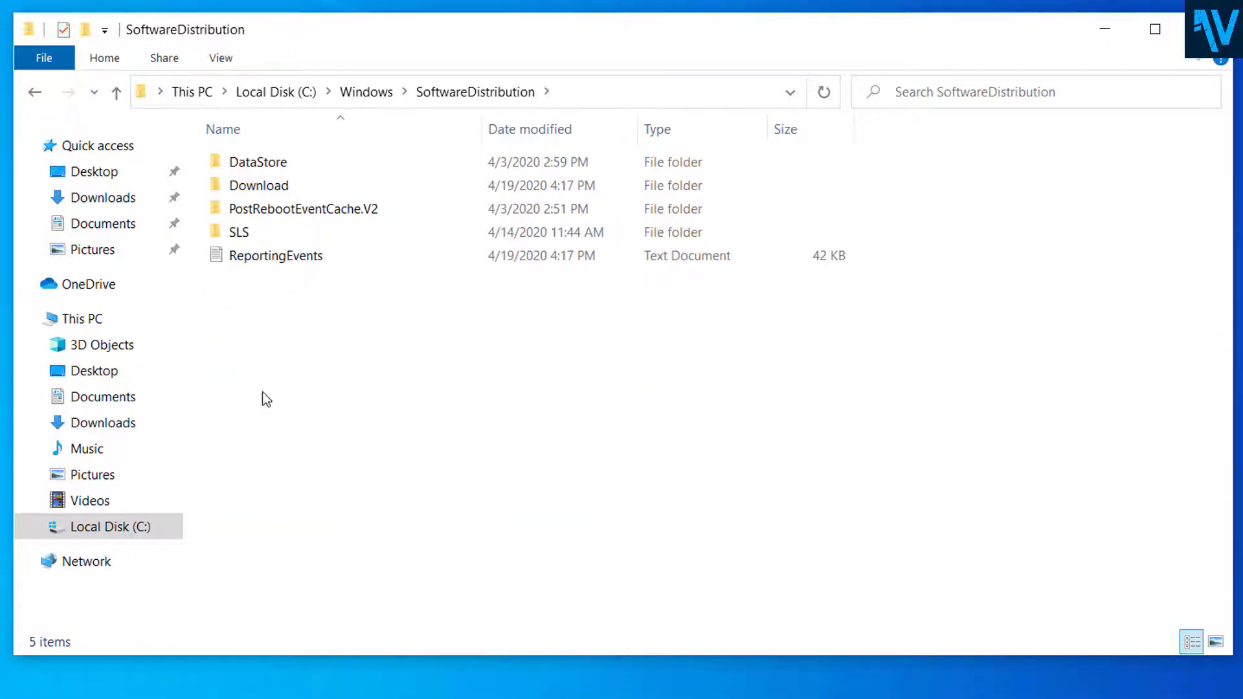
{"action": "mouse_move", "coordinate": [258, 394]}
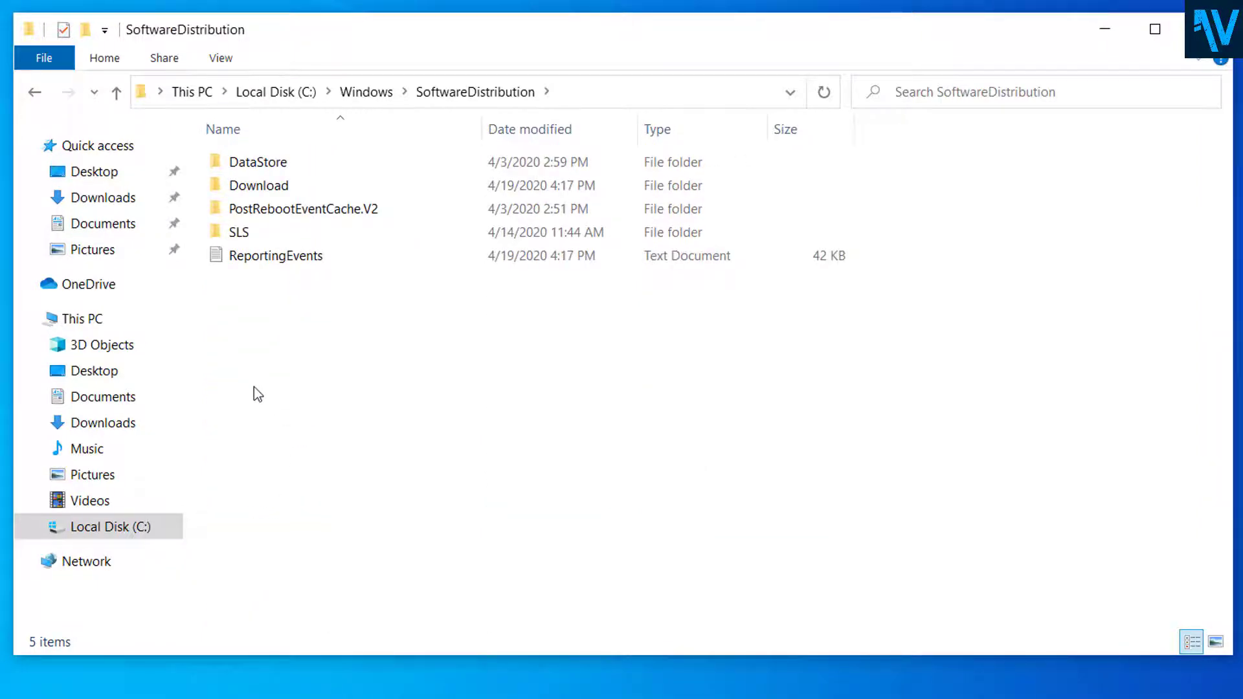
{"action": "mouse_move", "coordinate": [295, 302]}
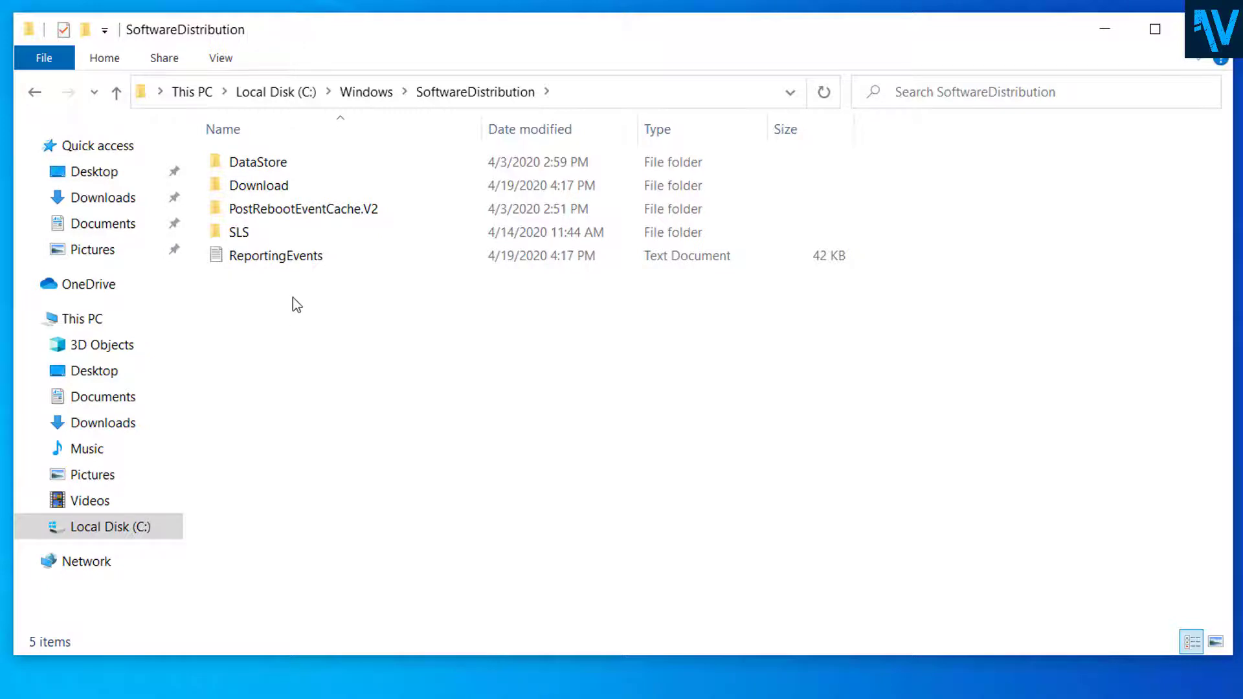
{"action": "key", "text": "ctrl+a"}
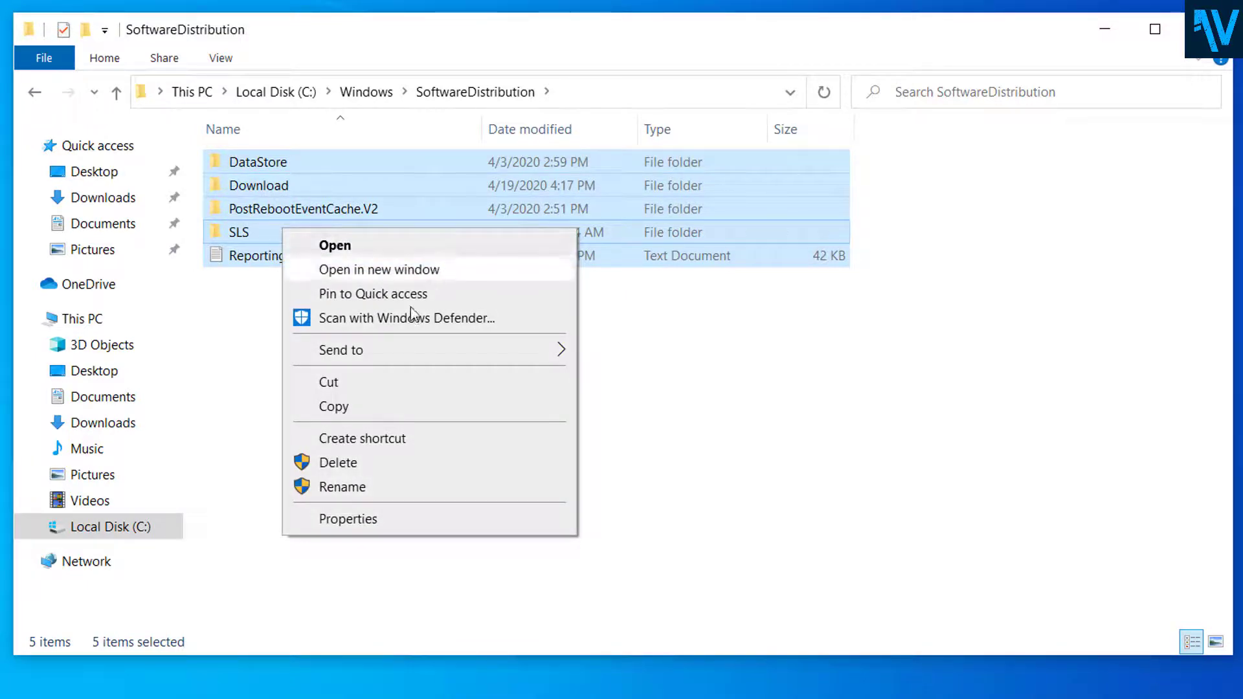
{"action": "left_click", "coordinate": [396, 454]}
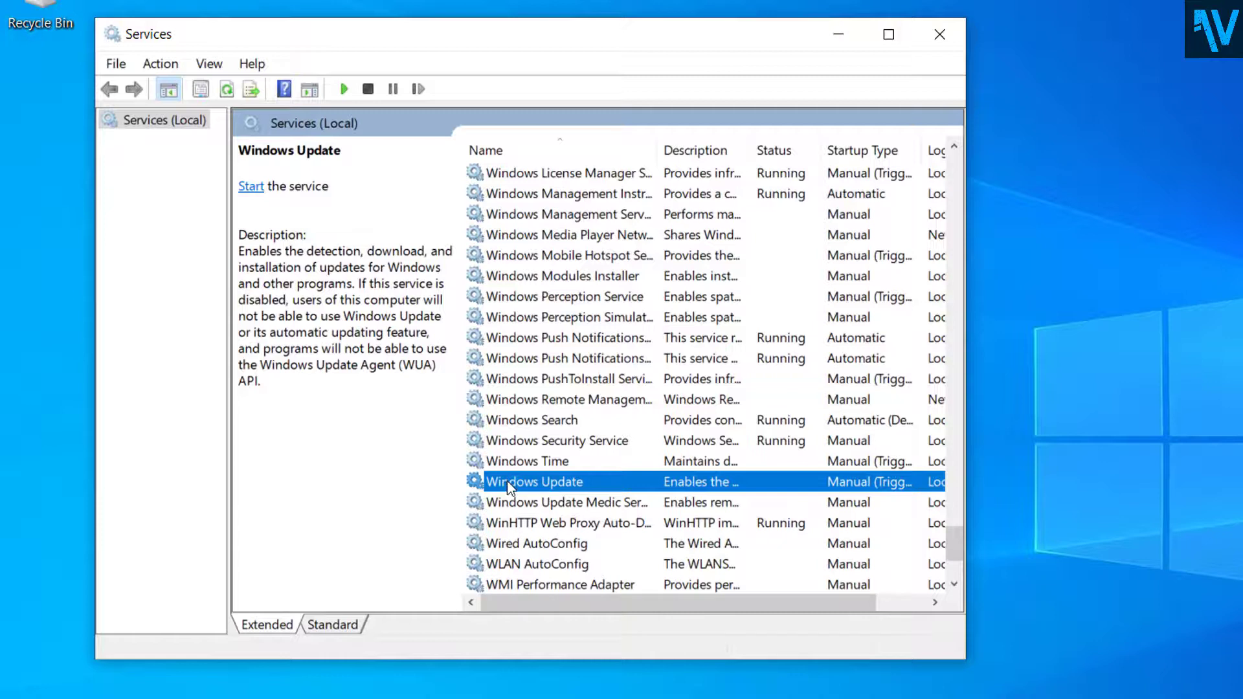
Start the Windows Update service again and put the Services window away.
{"action": "right_click", "coordinate": [534, 482]}
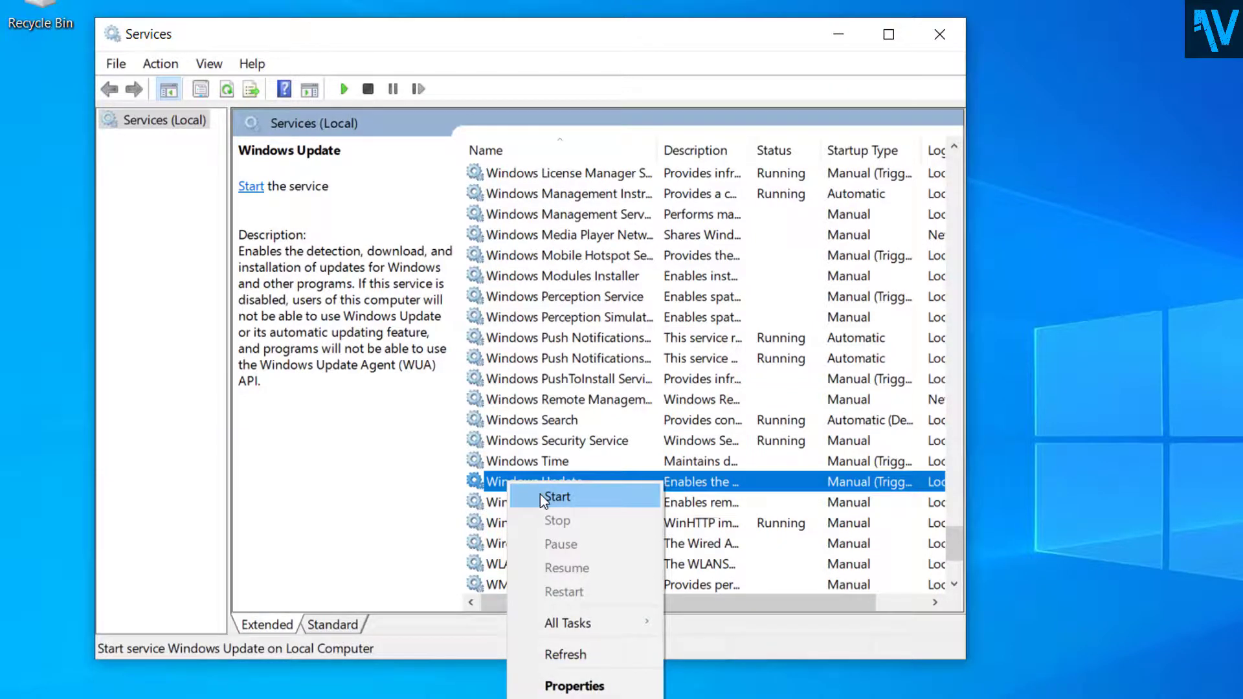
{"action": "left_click", "coordinate": [557, 497]}
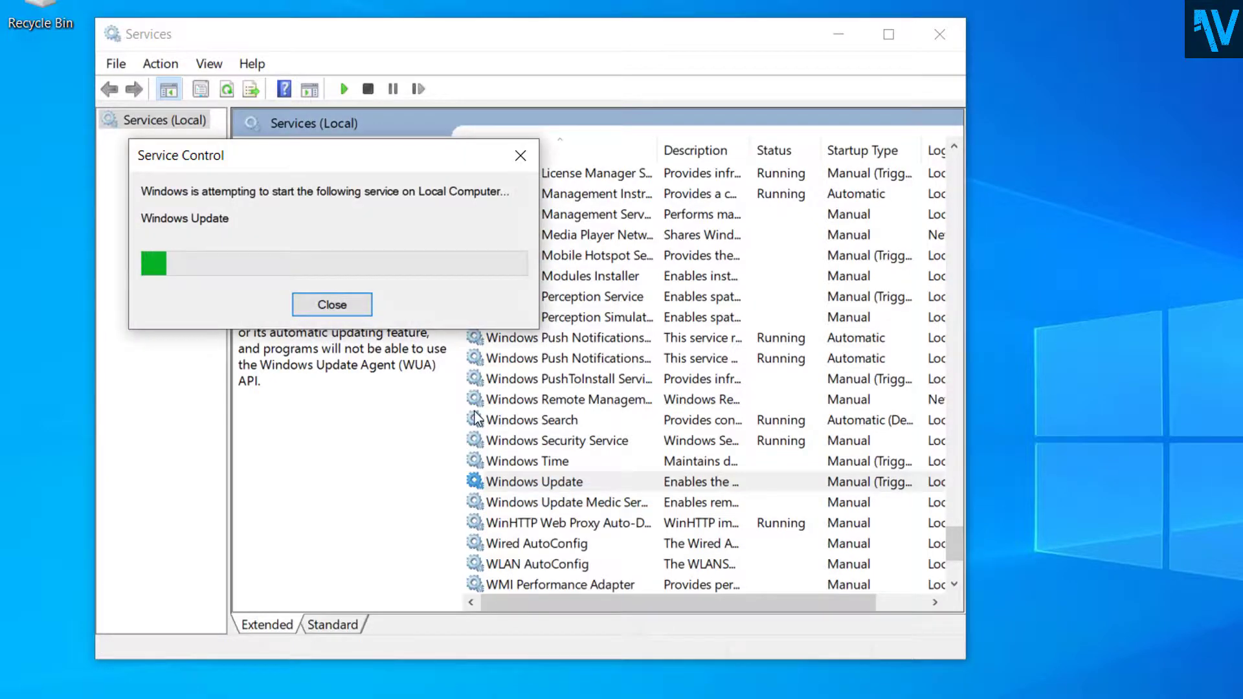
{"action": "left_click", "coordinate": [332, 305]}
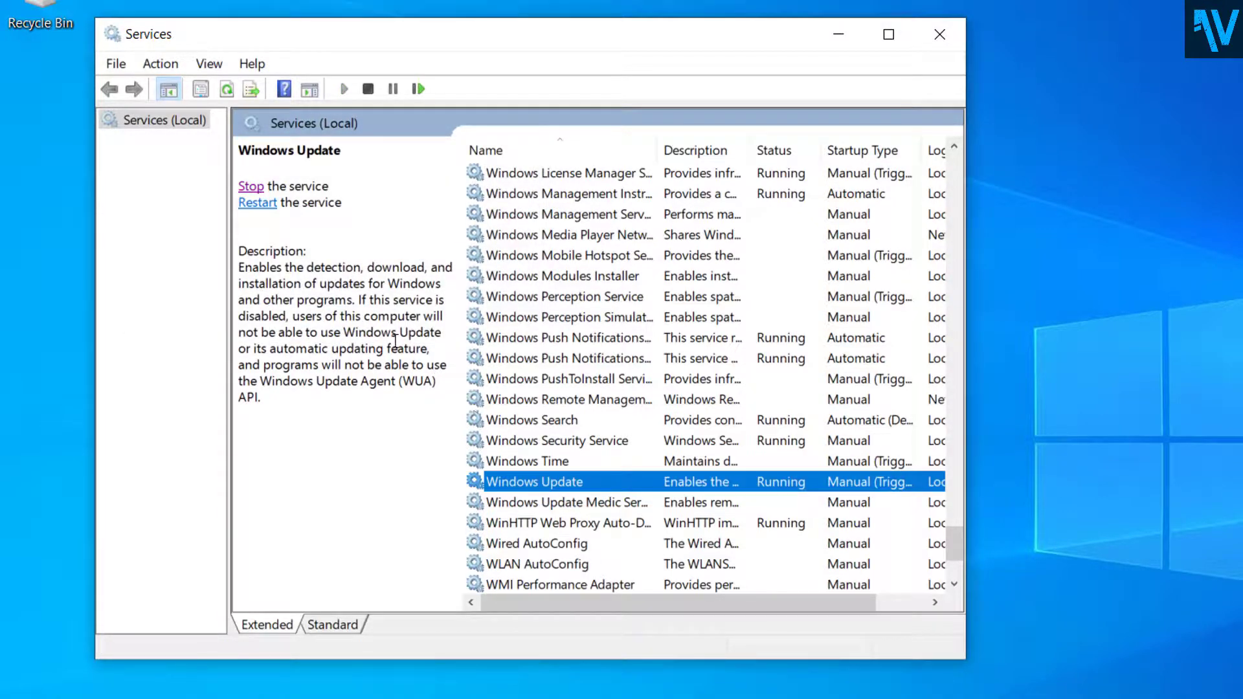
{"action": "mouse_move", "coordinate": [894, 107]}
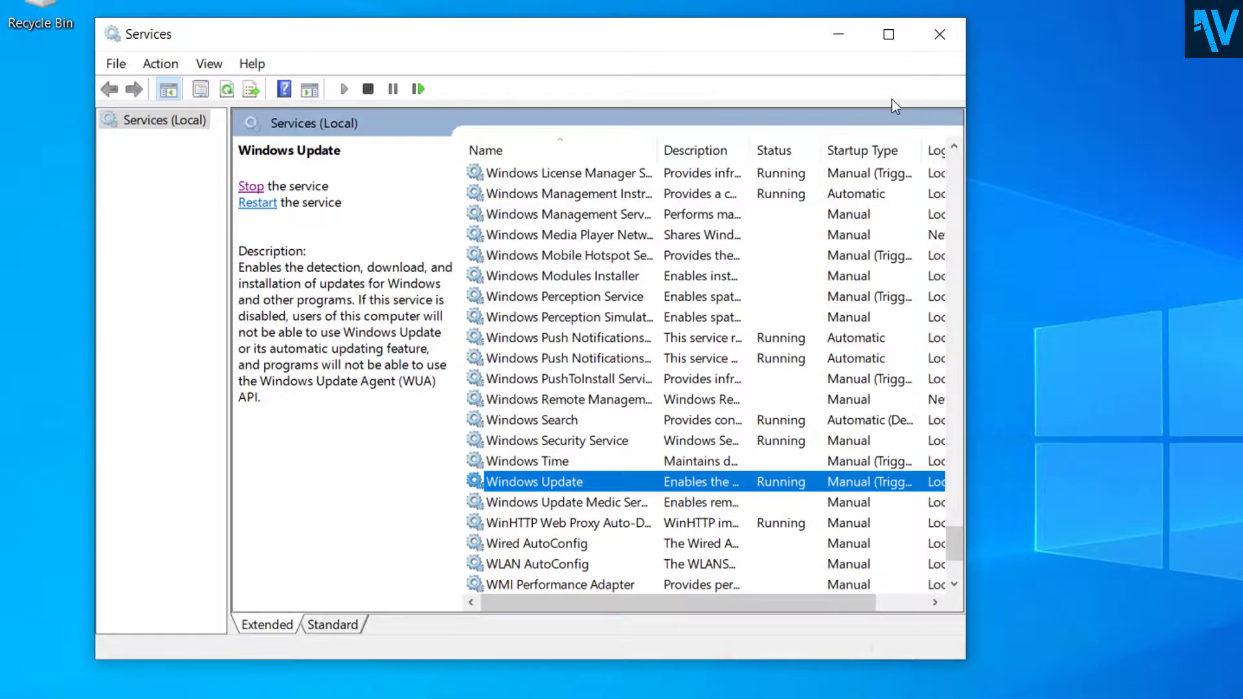
{"action": "left_click", "coordinate": [940, 34]}
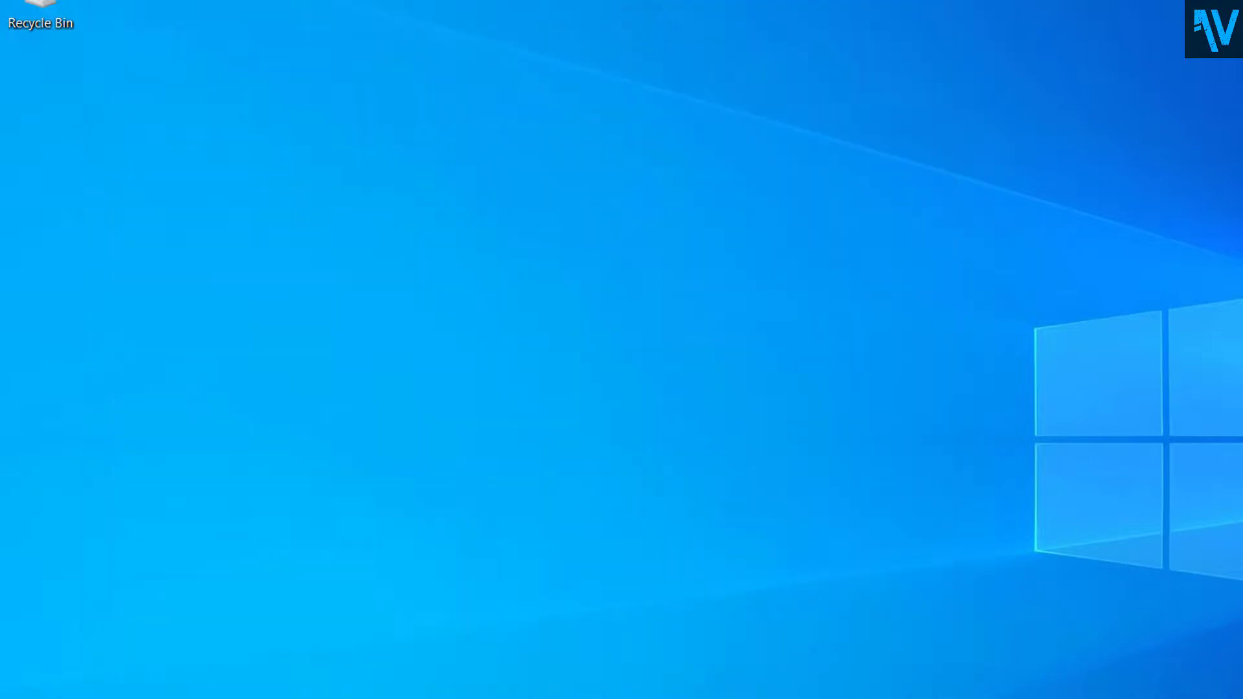
Bring up the Start menu and expand its side options for restarting.
{"action": "left_click", "coordinate": [13, 692]}
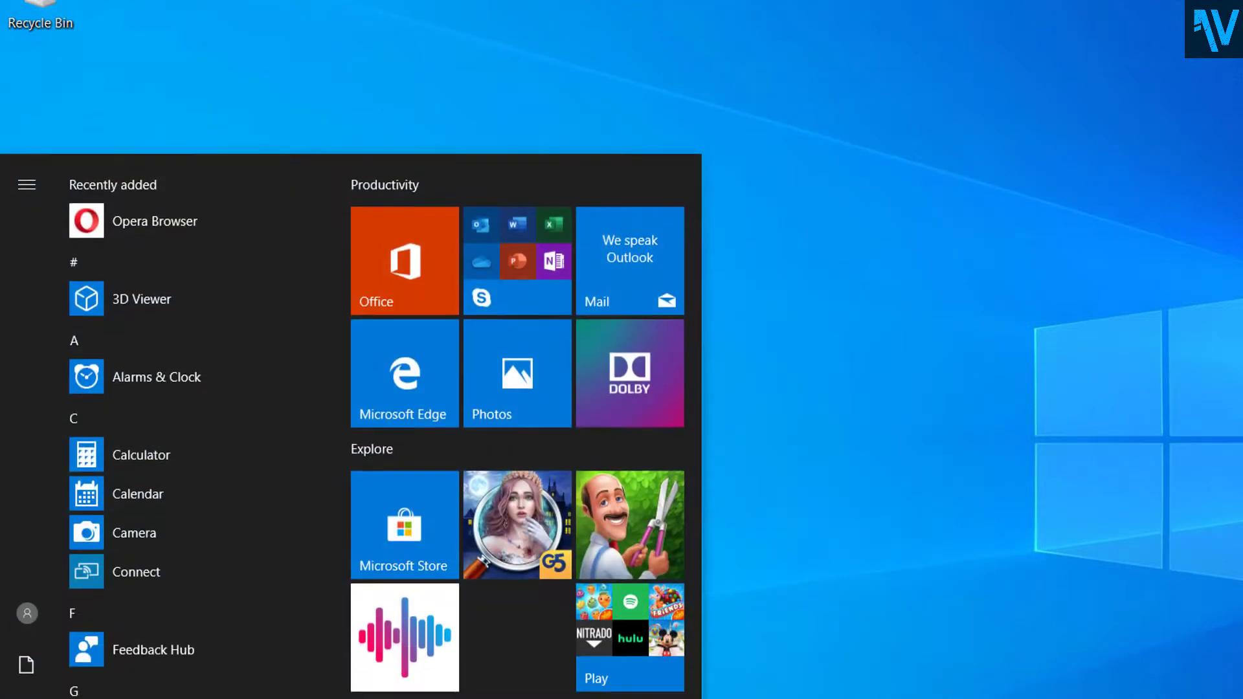
{"action": "left_click", "coordinate": [26, 184]}
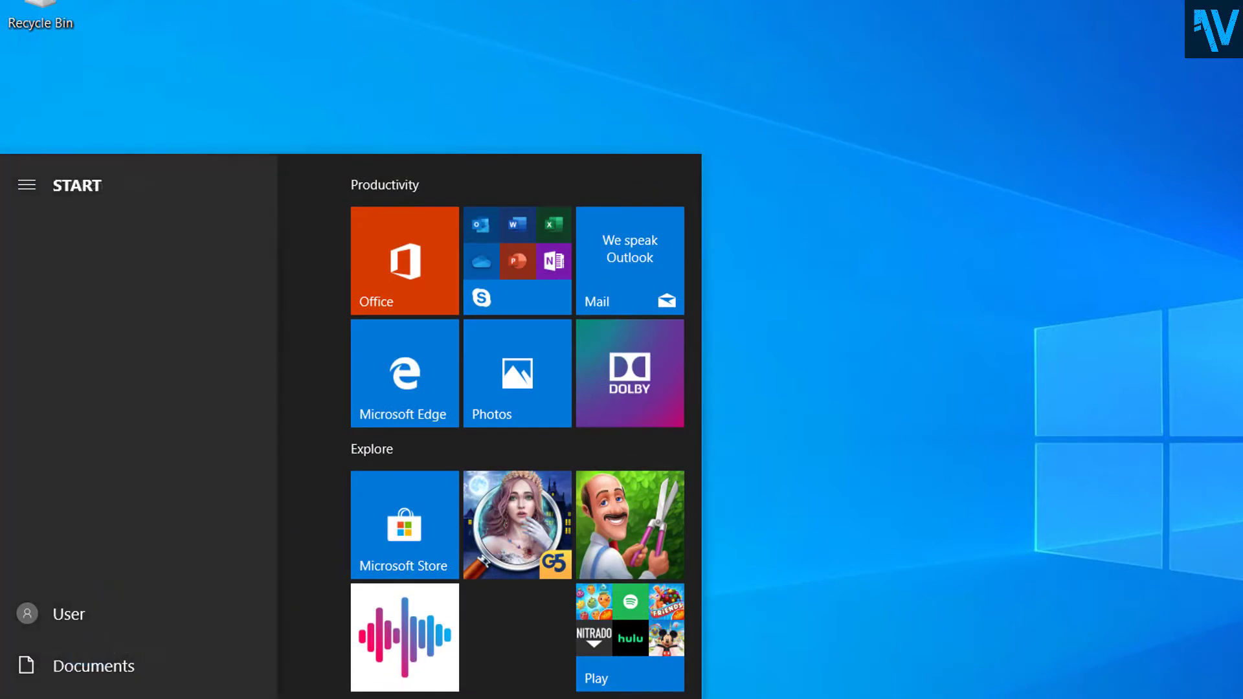